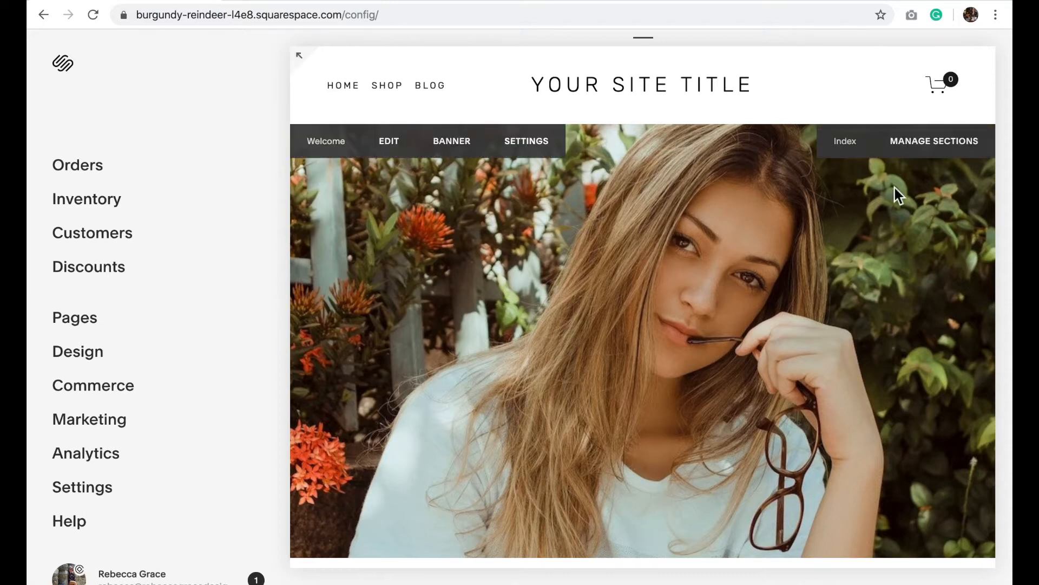
pyautogui.moveTo(670, 371)
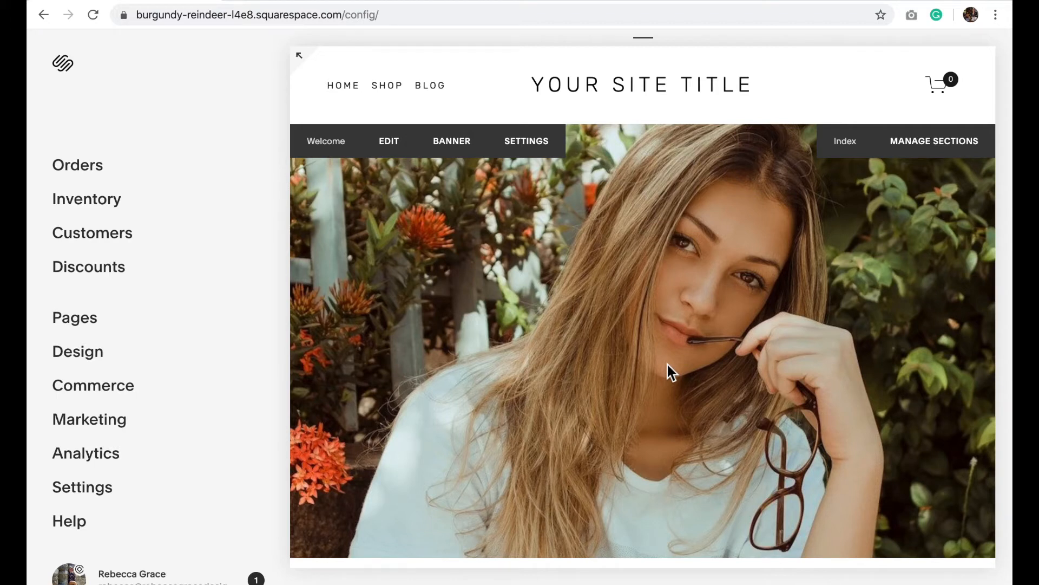
pyautogui.moveTo(502, 303)
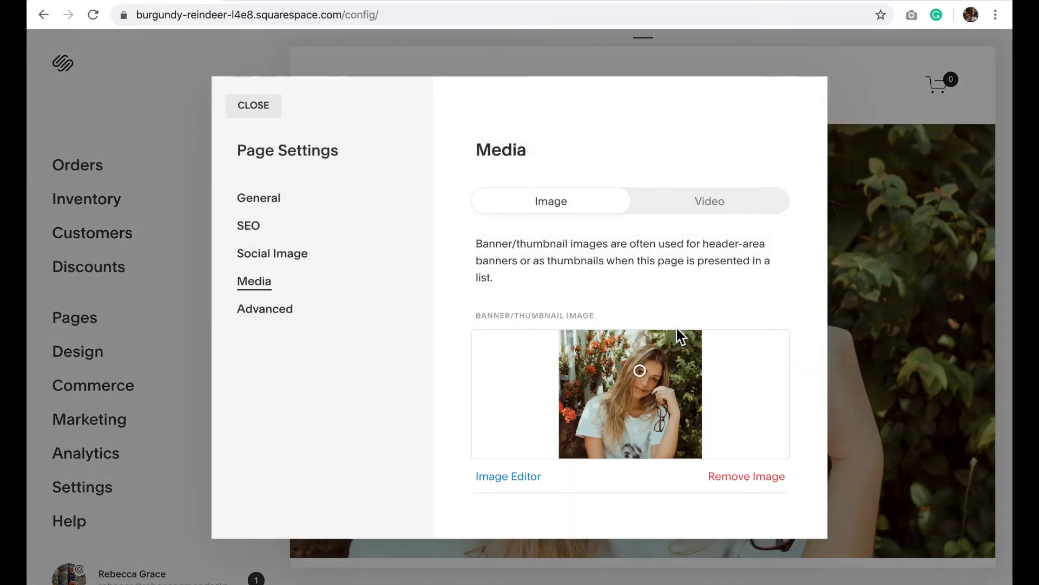
pyautogui.moveTo(674, 386)
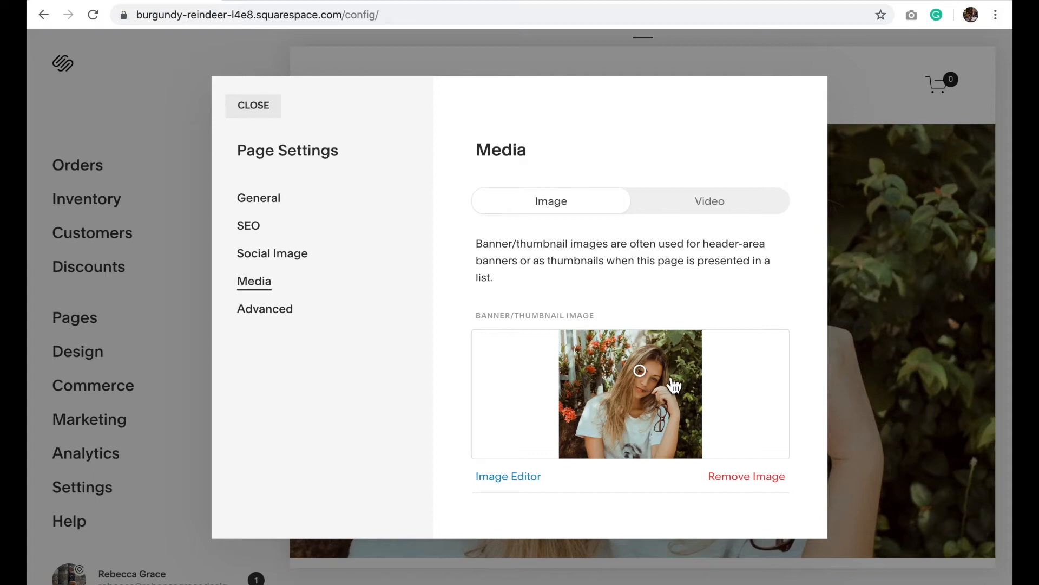
pyautogui.moveTo(602, 424)
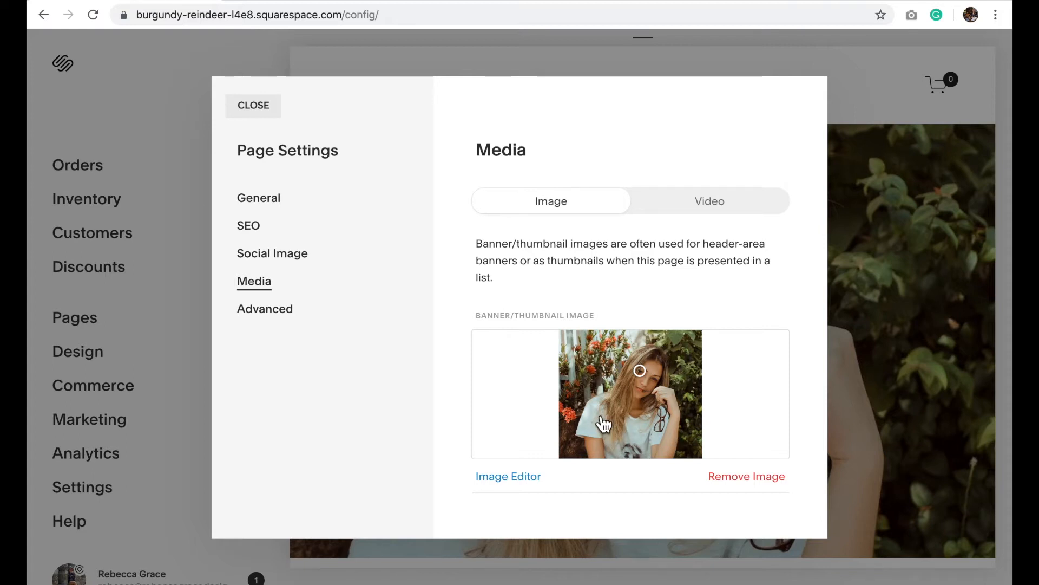
pyautogui.moveTo(650, 381)
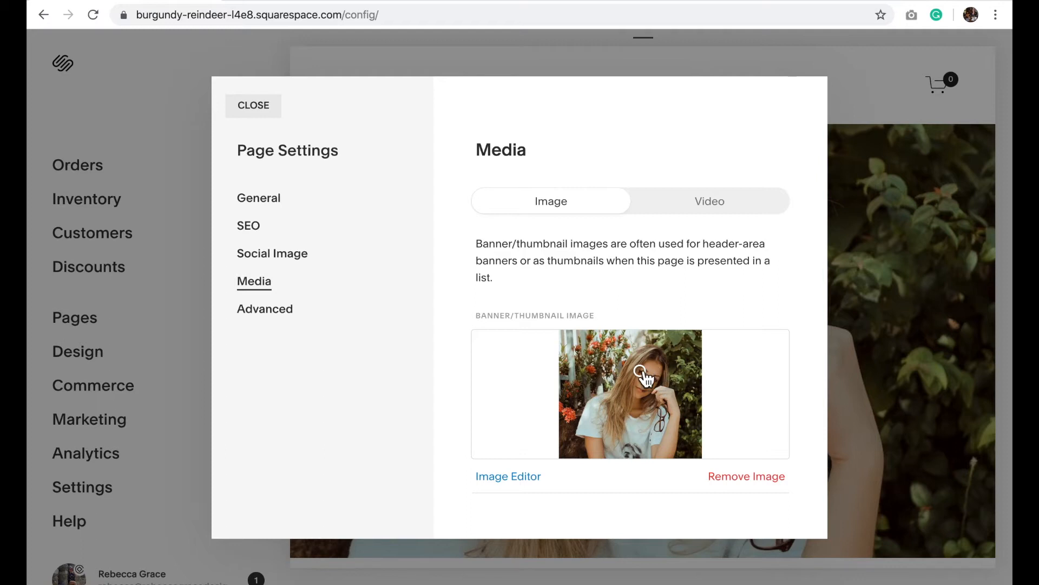
pyautogui.moveTo(655, 390)
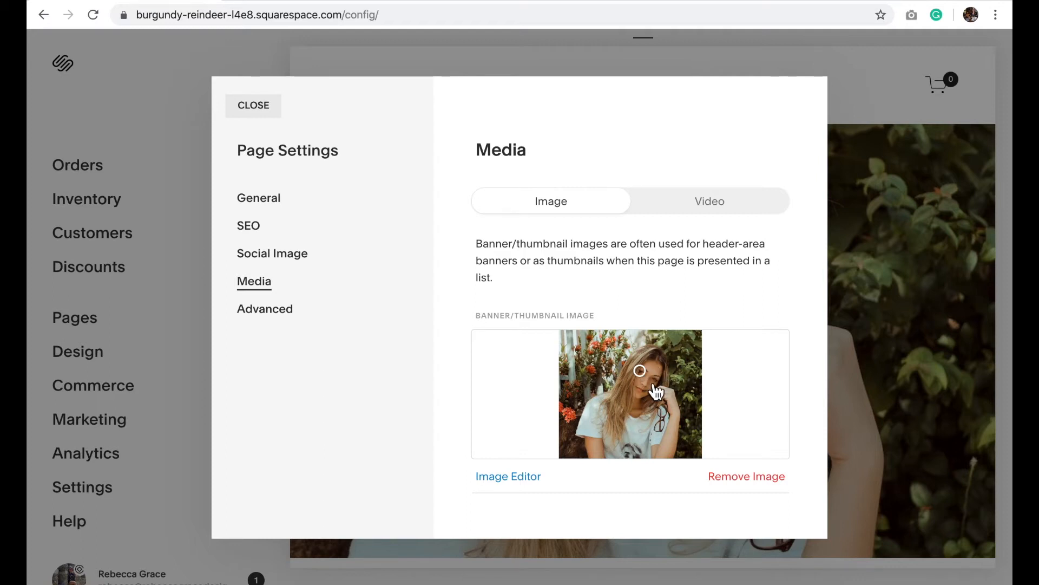
pyautogui.moveTo(488, 251)
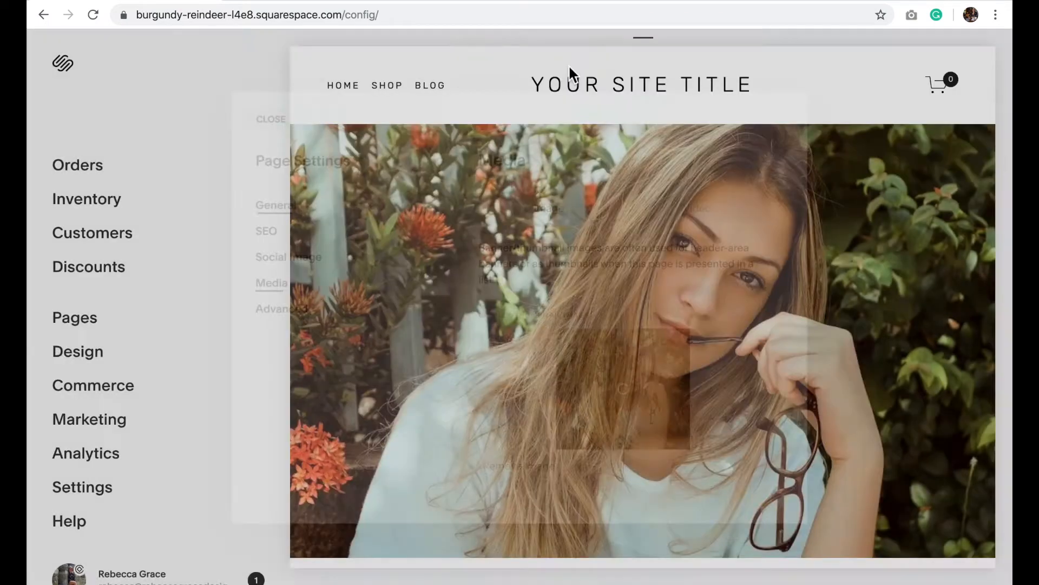
# Switch the Welcome page preview to phone size via the device toggles.
pyautogui.click(270, 119)
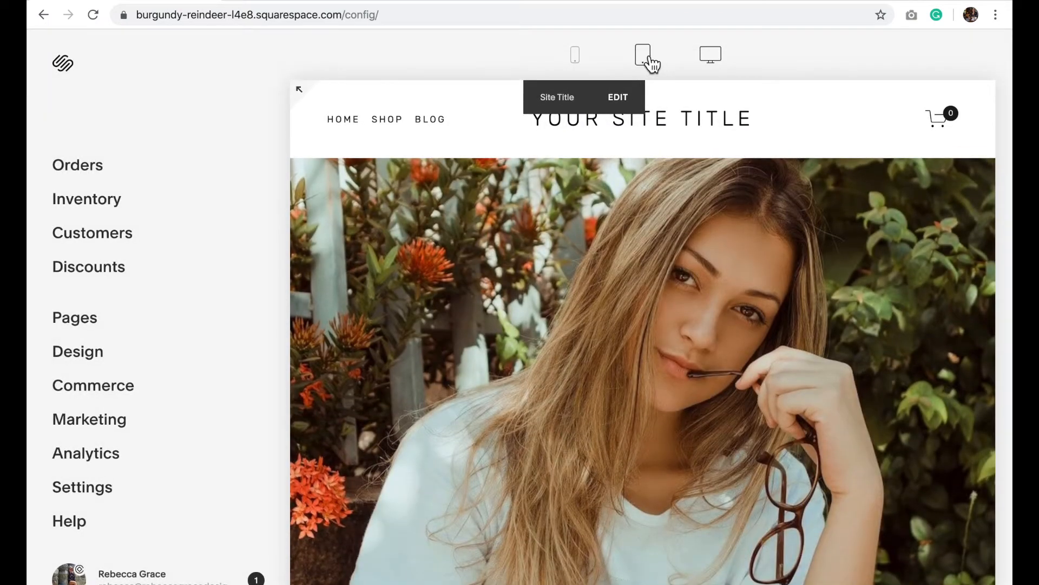
pyautogui.click(648, 54)
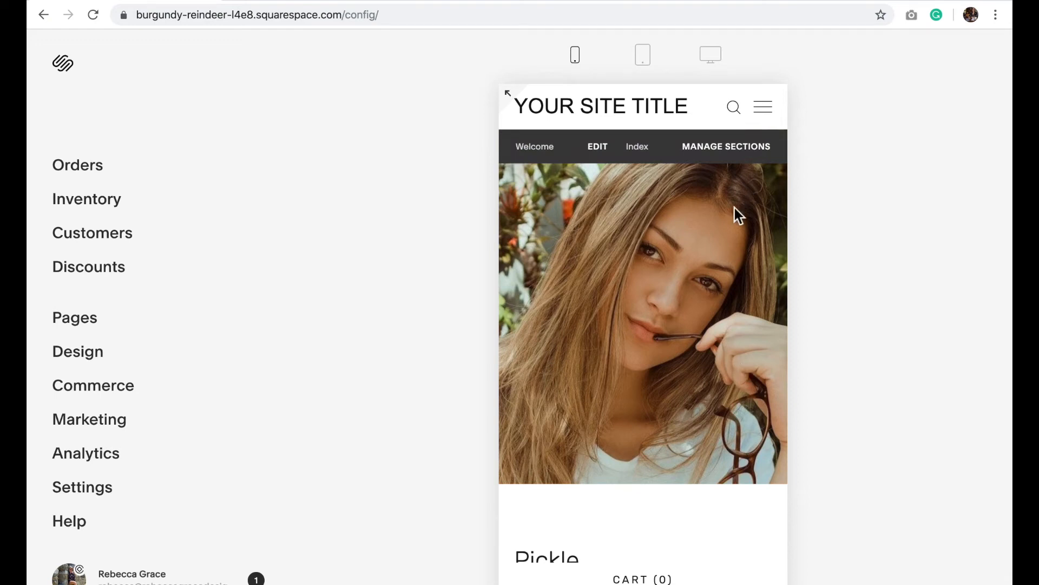
pyautogui.moveTo(683, 365)
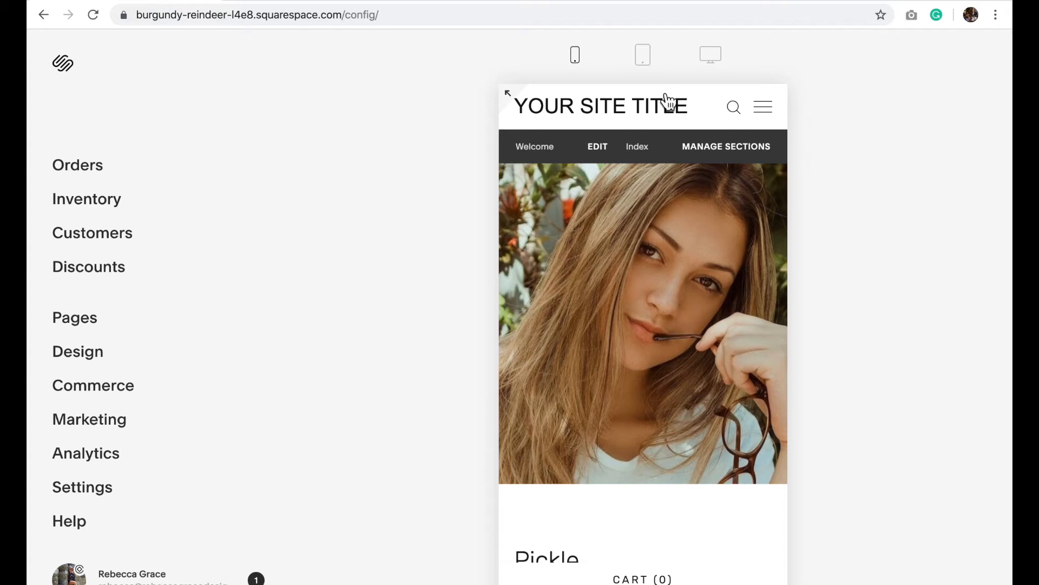
pyautogui.moveTo(647, 358)
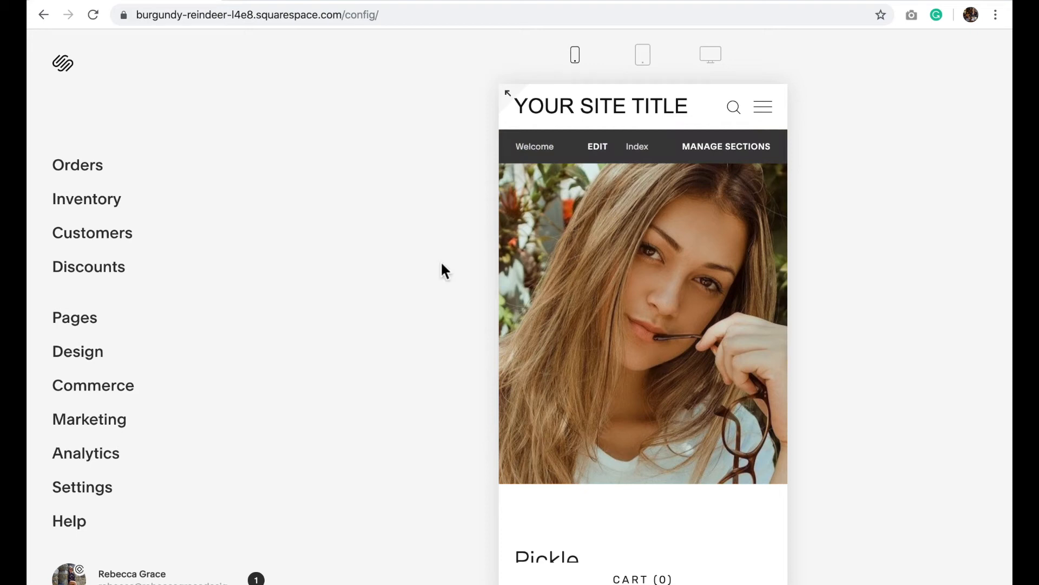
pyautogui.moveTo(78, 351)
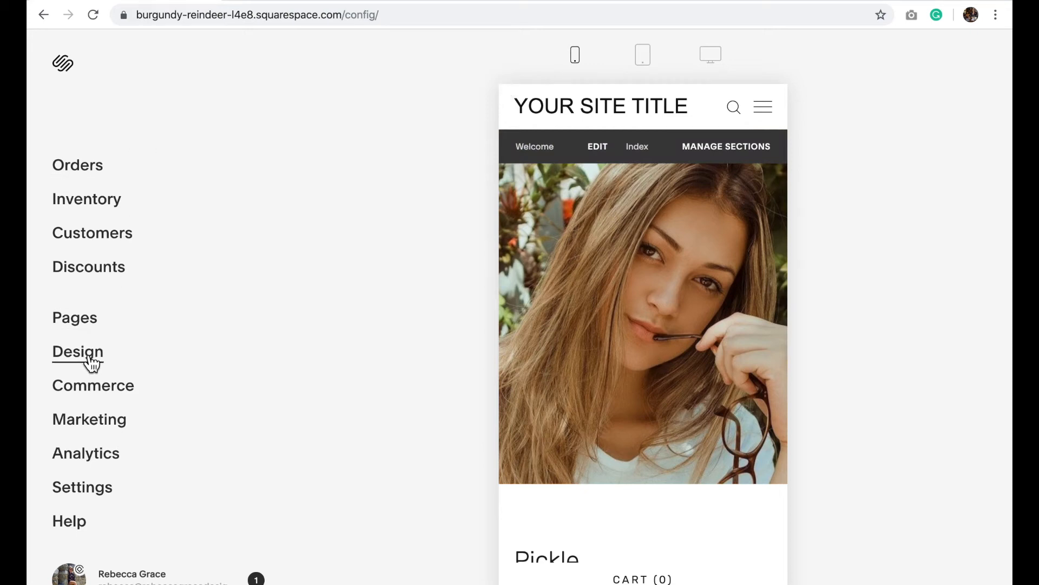
# Go to Design > Custom CSS and review the existing tablet/mobile template rules.
pyautogui.click(77, 350)
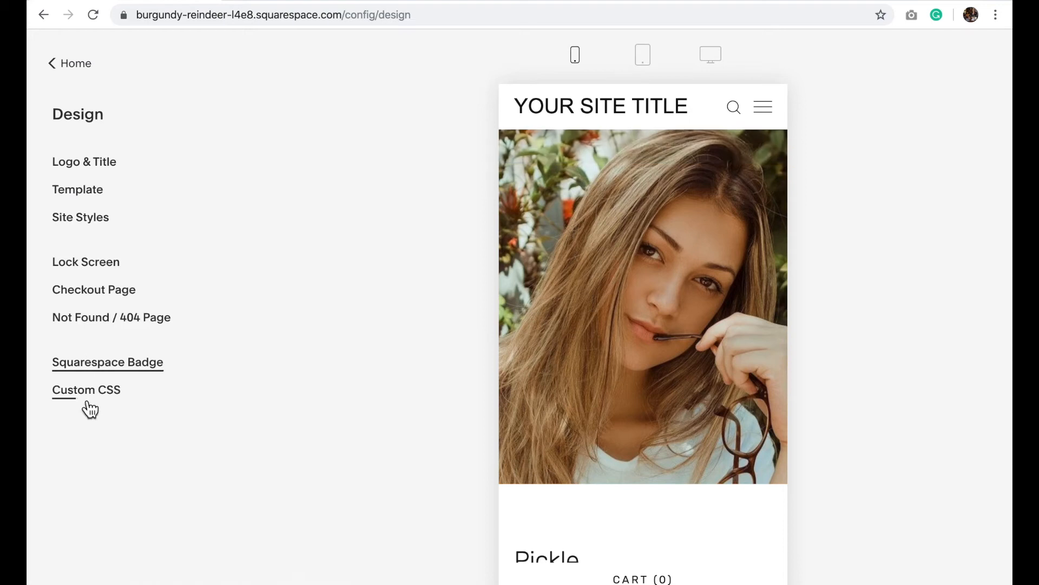
pyautogui.click(87, 390)
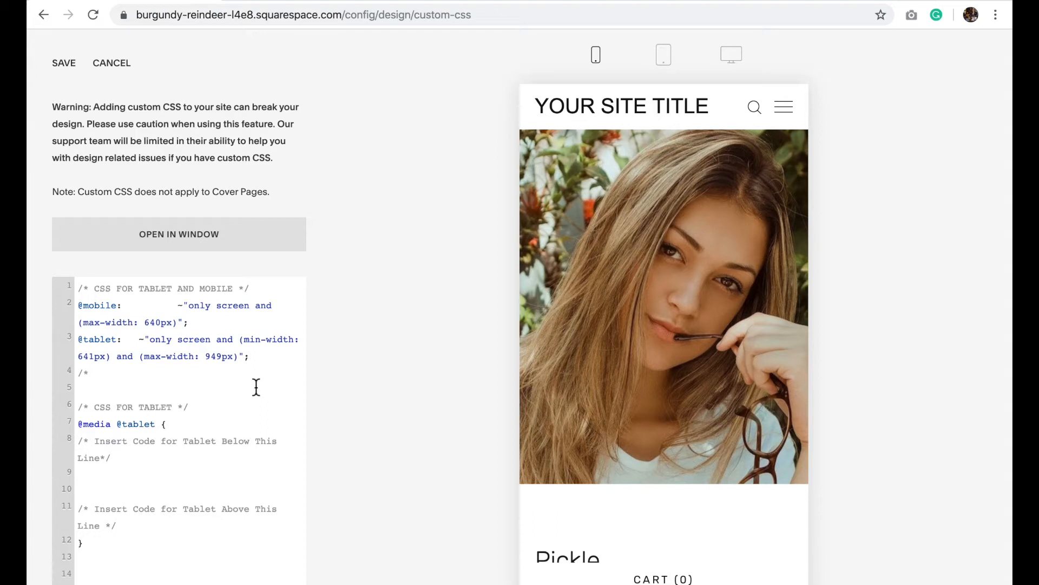
pyautogui.scroll(-3)
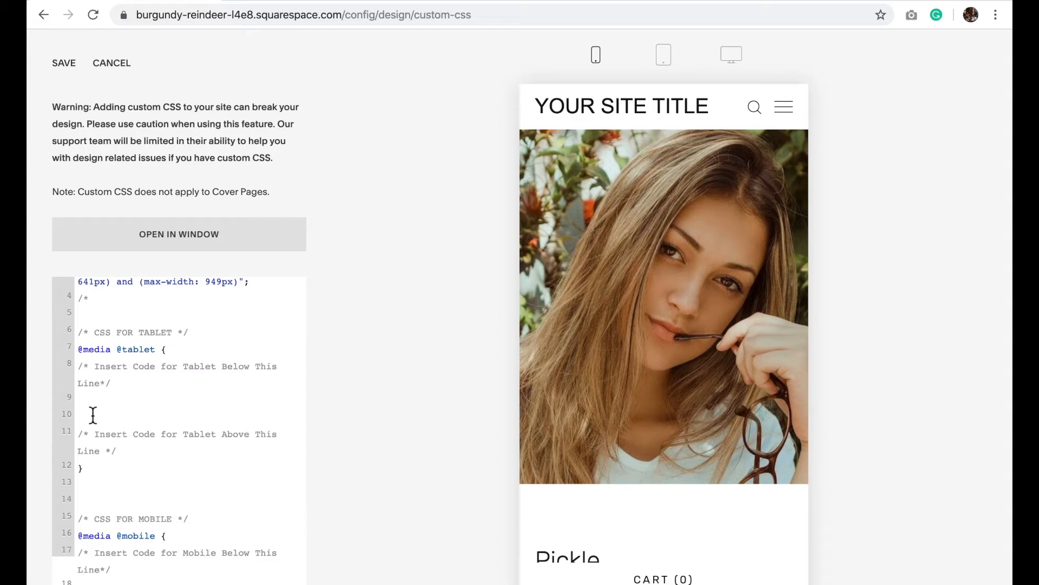
pyautogui.scroll(-3)
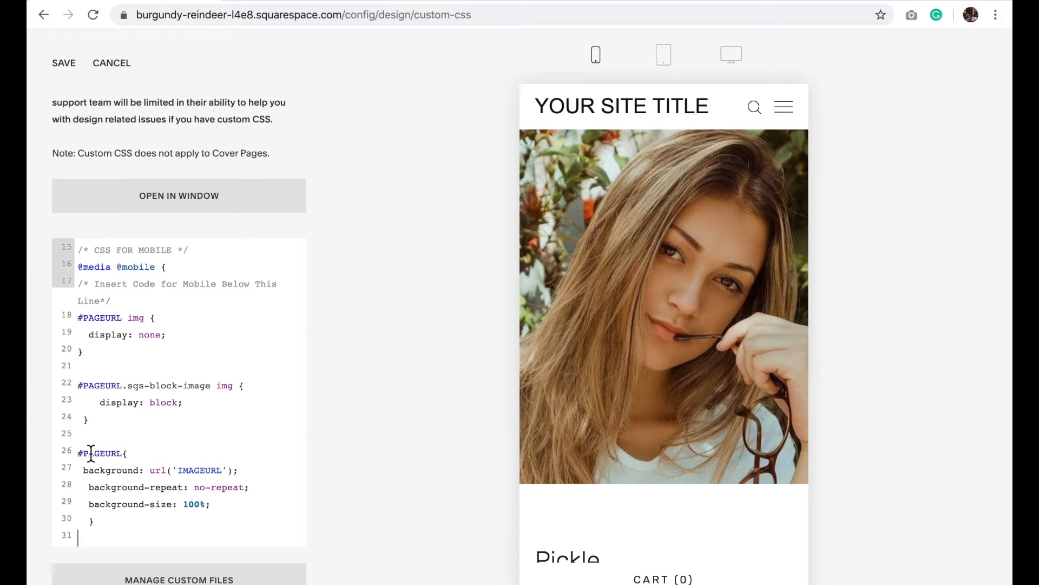
pyautogui.moveTo(122, 334)
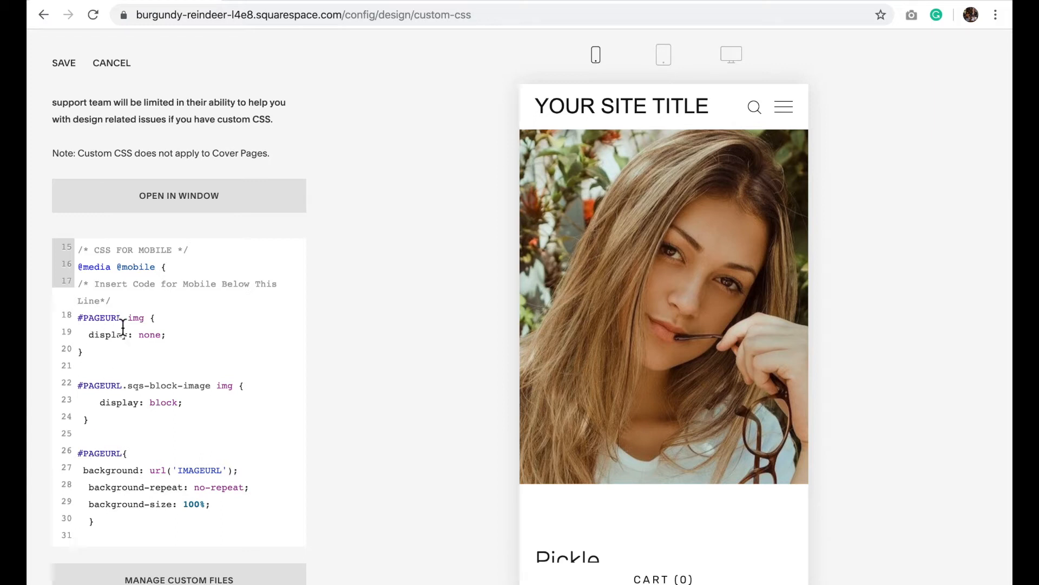
pyautogui.moveTo(664, 55)
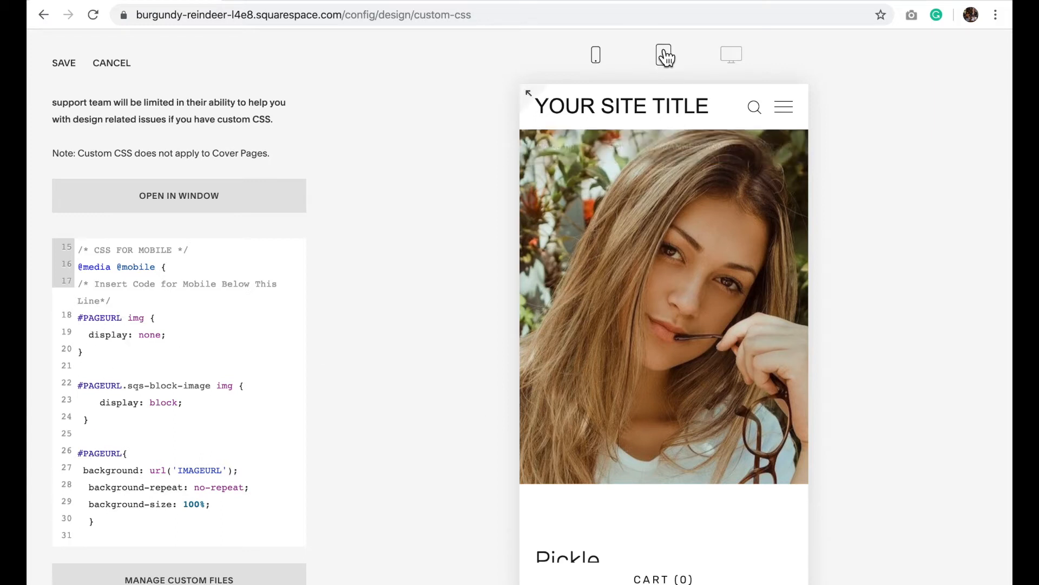
# Read the Welcome page's URL slug from its settings and retarget the mobile rules to #welcome.
pyautogui.click(664, 56)
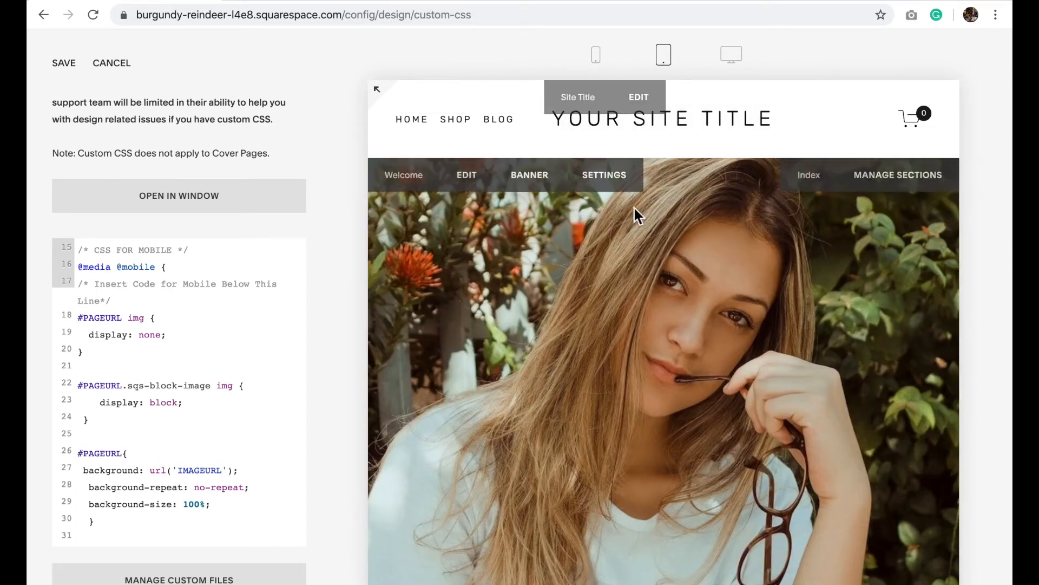
pyautogui.click(604, 174)
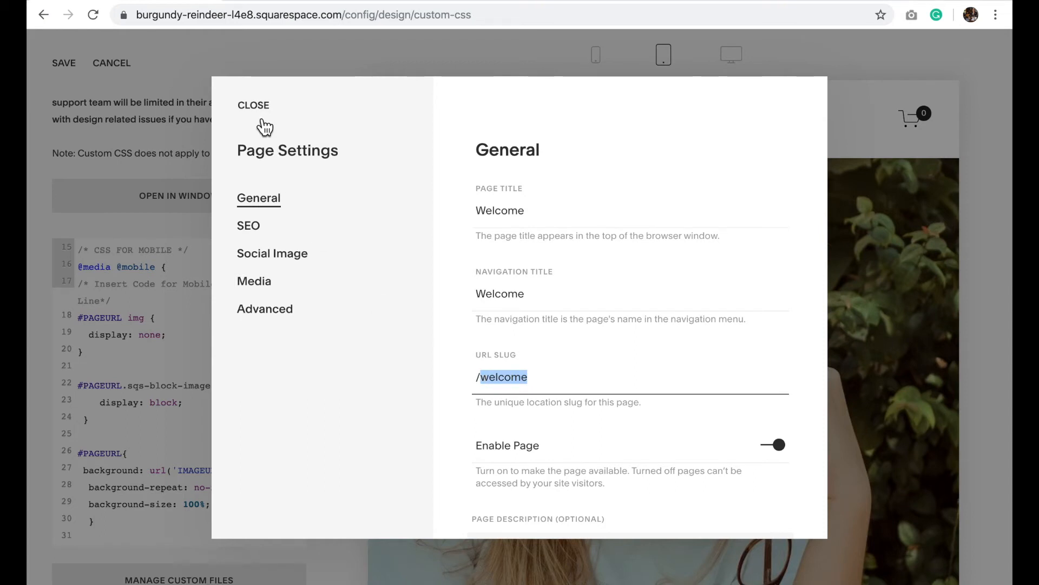
pyautogui.click(254, 105)
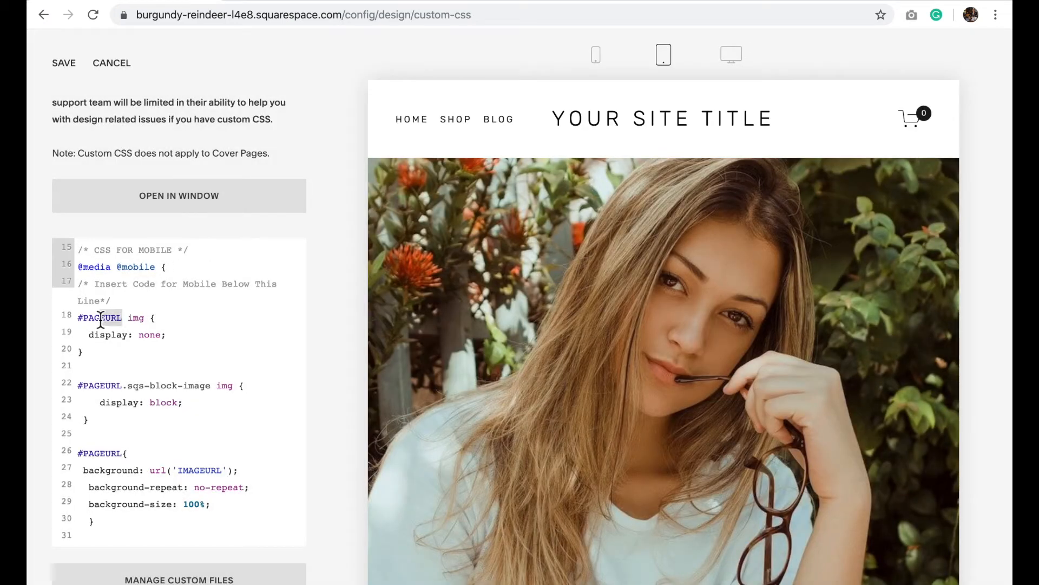
pyautogui.write('welcome')
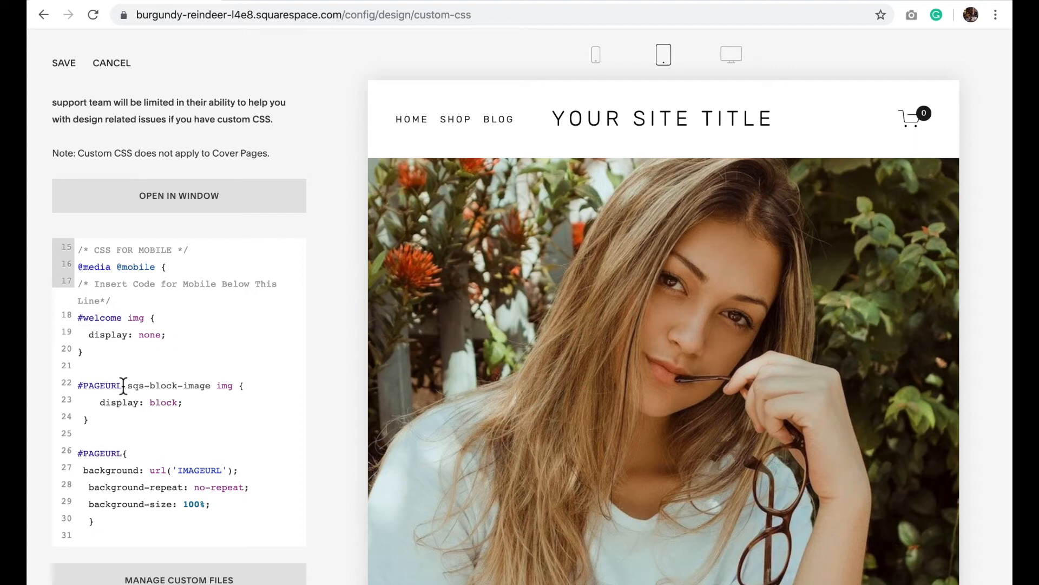
pyautogui.write('#welcome{')
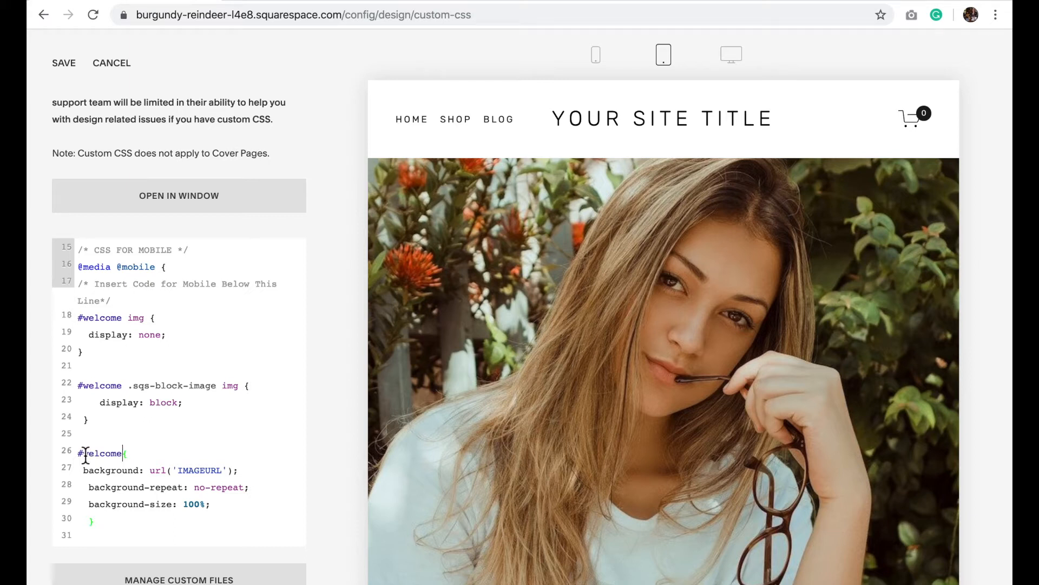
pyautogui.scroll(-3)
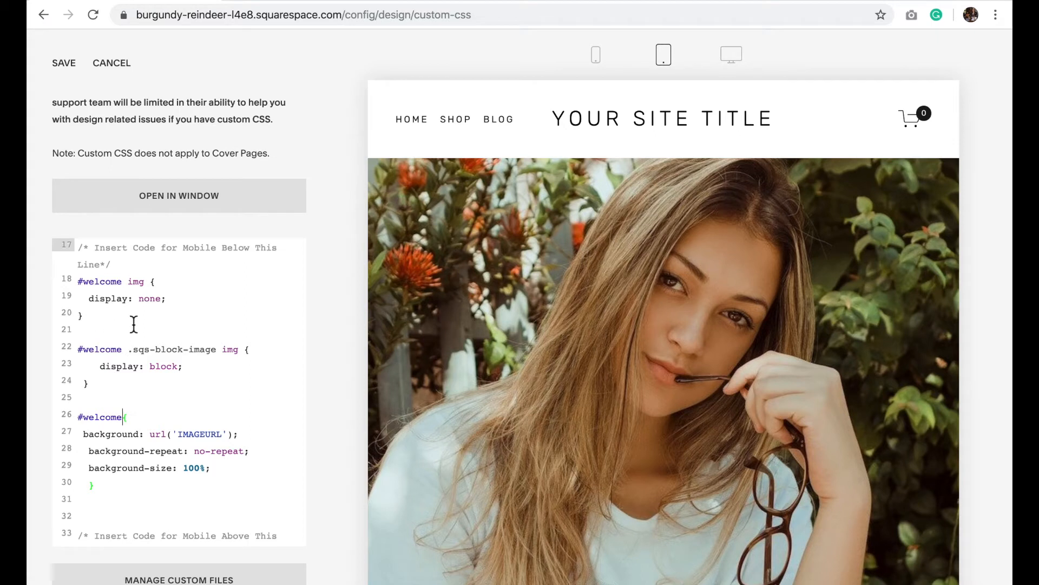
pyautogui.moveTo(277, 353)
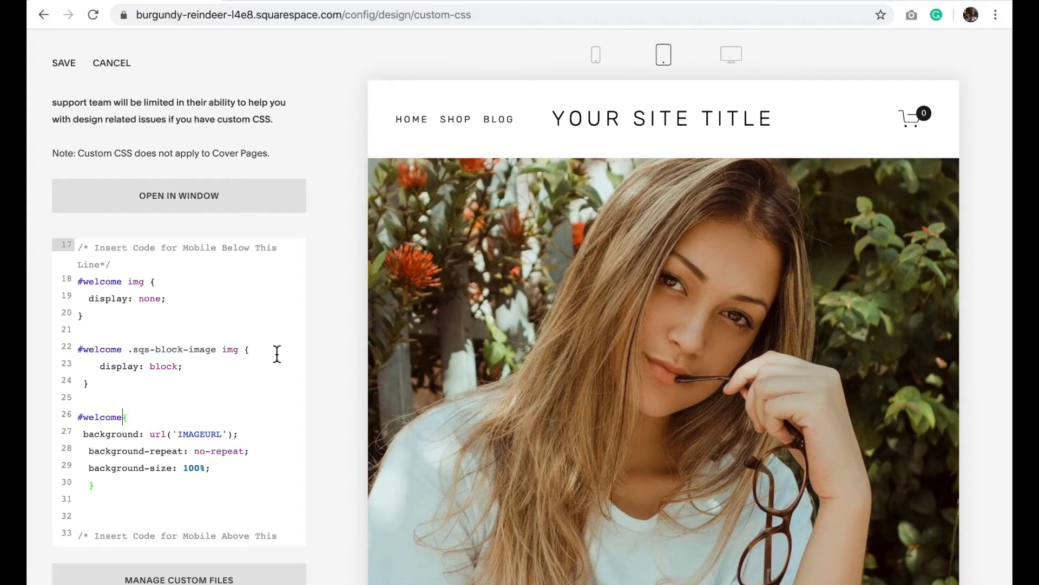
pyautogui.scroll(-3)
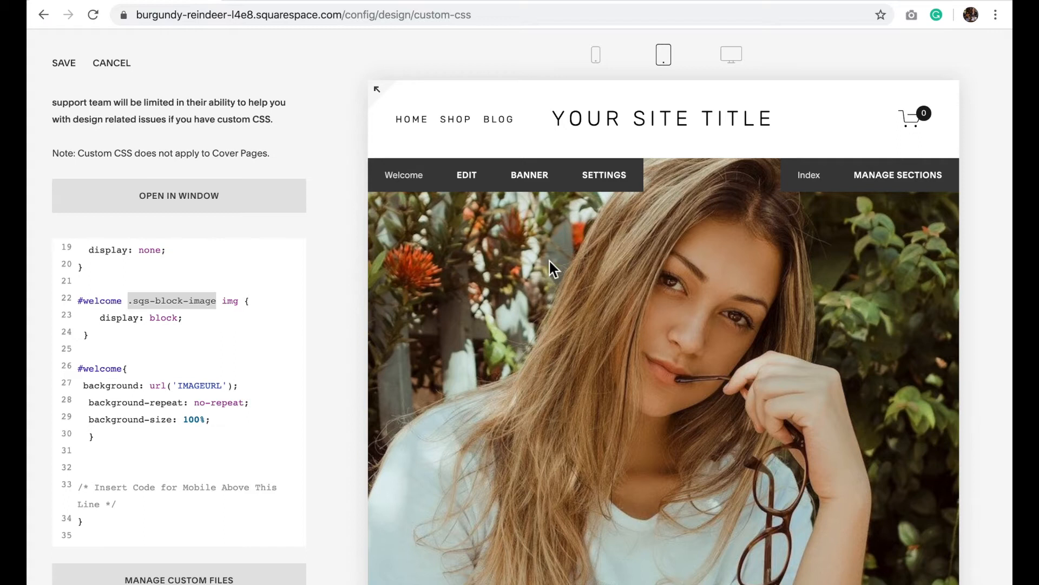
pyautogui.moveTo(527, 232)
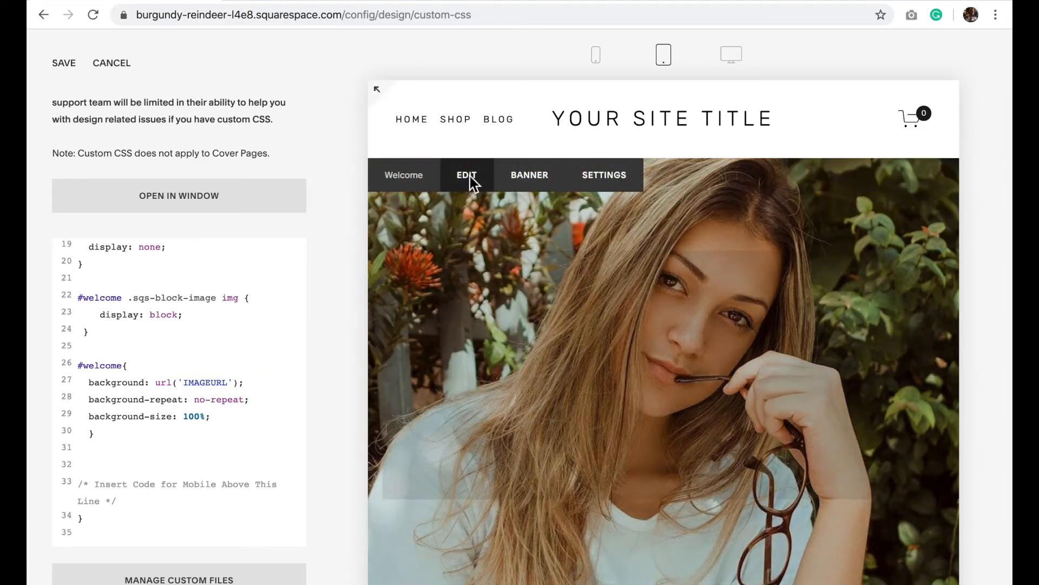
# Edit the Welcome page and insert a new Image block from the content blocks menu.
pyautogui.click(465, 175)
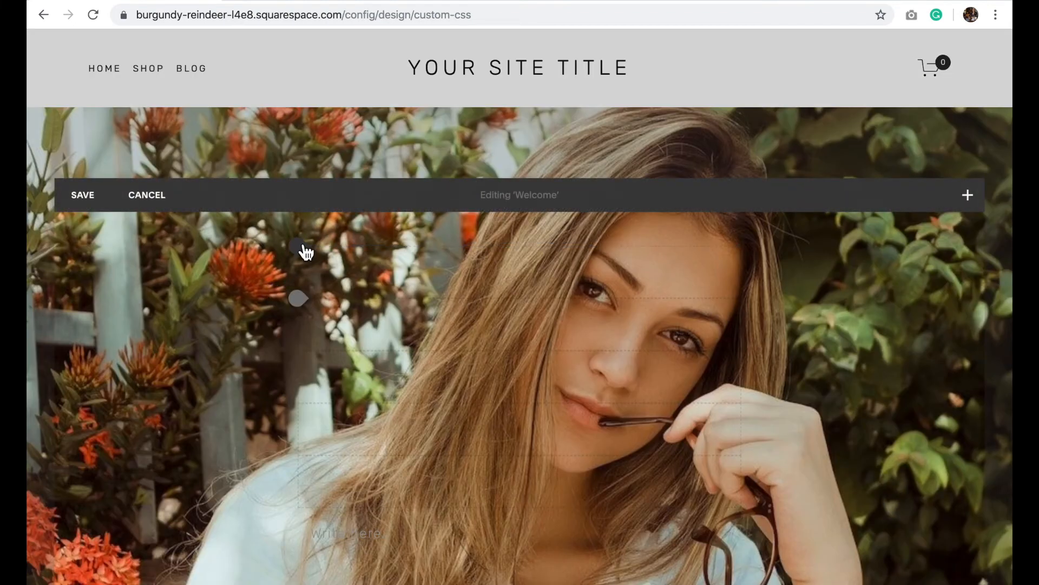
pyautogui.click(967, 194)
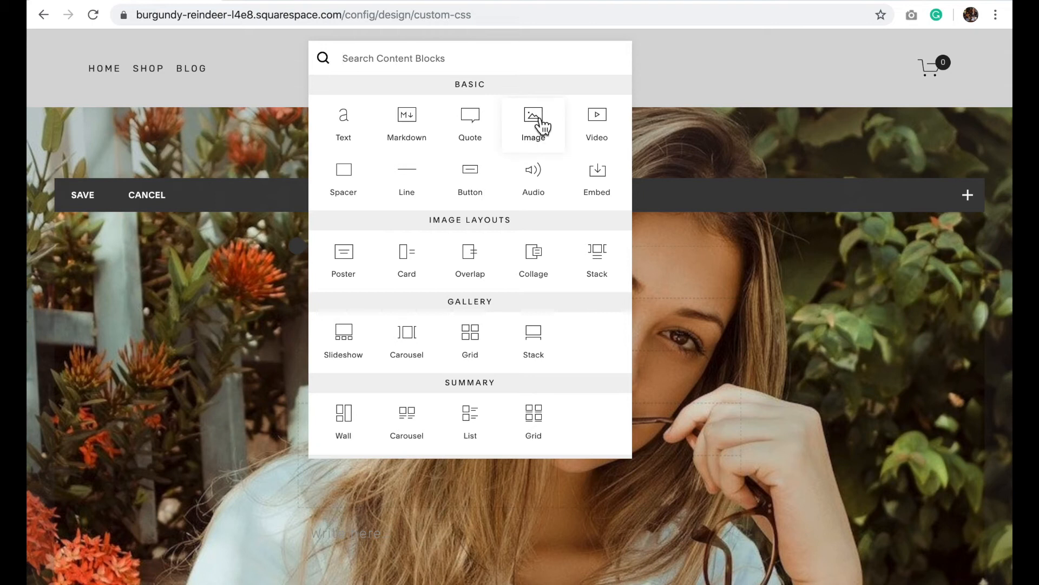
pyautogui.click(532, 119)
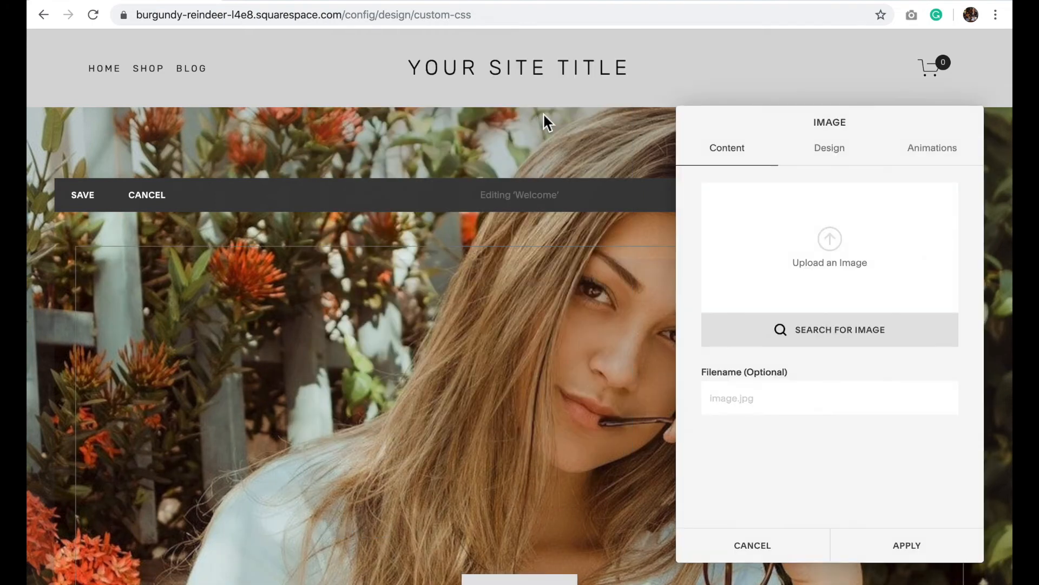
# Upload the Mobile Background file into the Image block and apply it to the page.
pyautogui.click(829, 246)
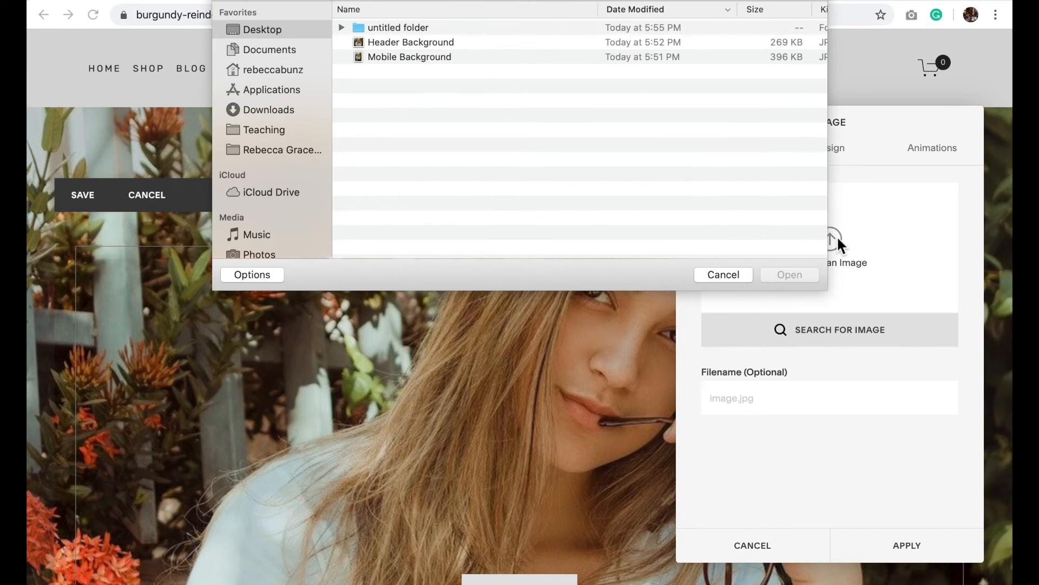
pyautogui.click(409, 56)
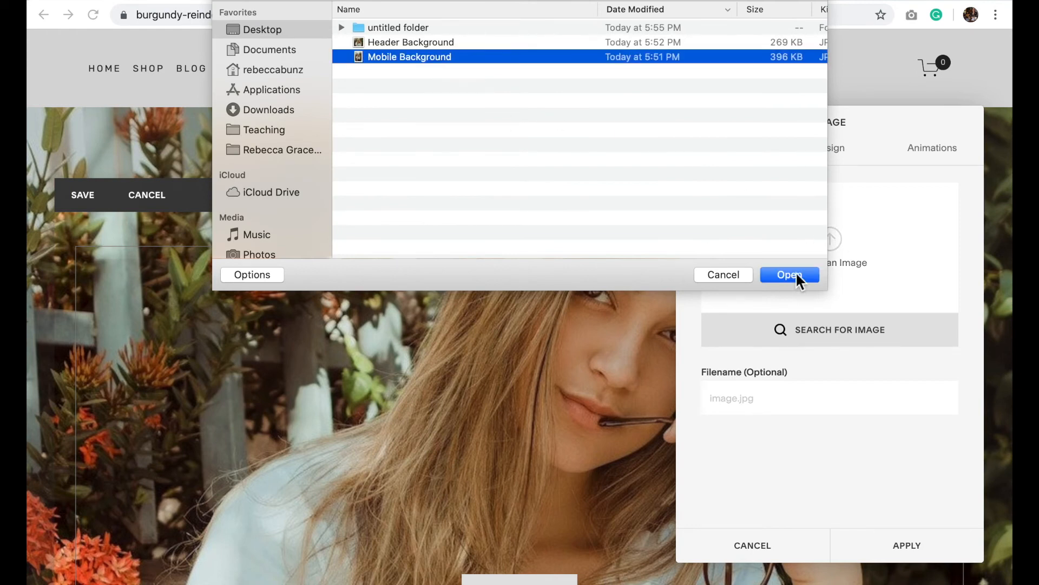
pyautogui.click(789, 274)
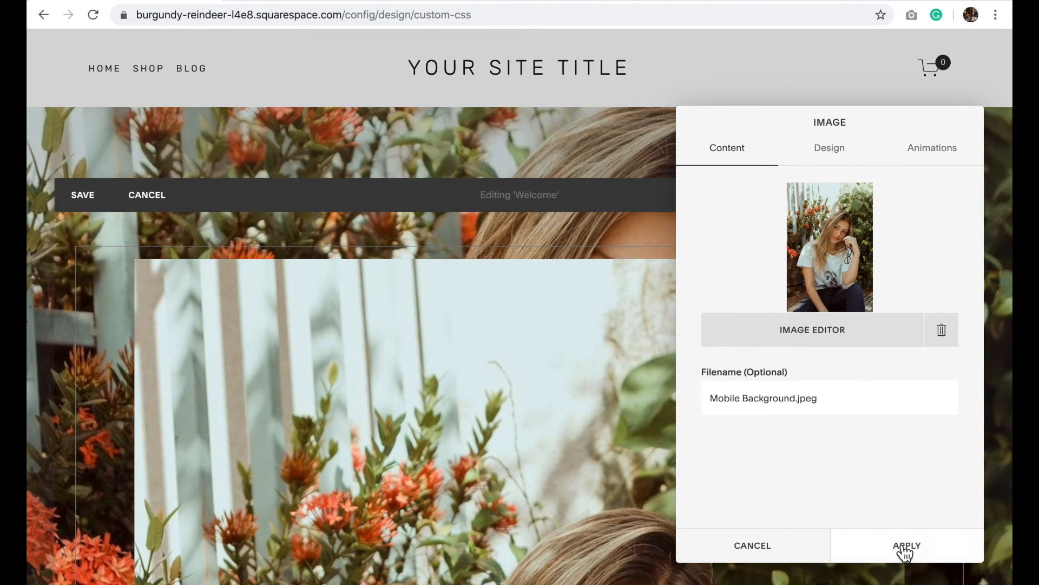
pyautogui.click(907, 545)
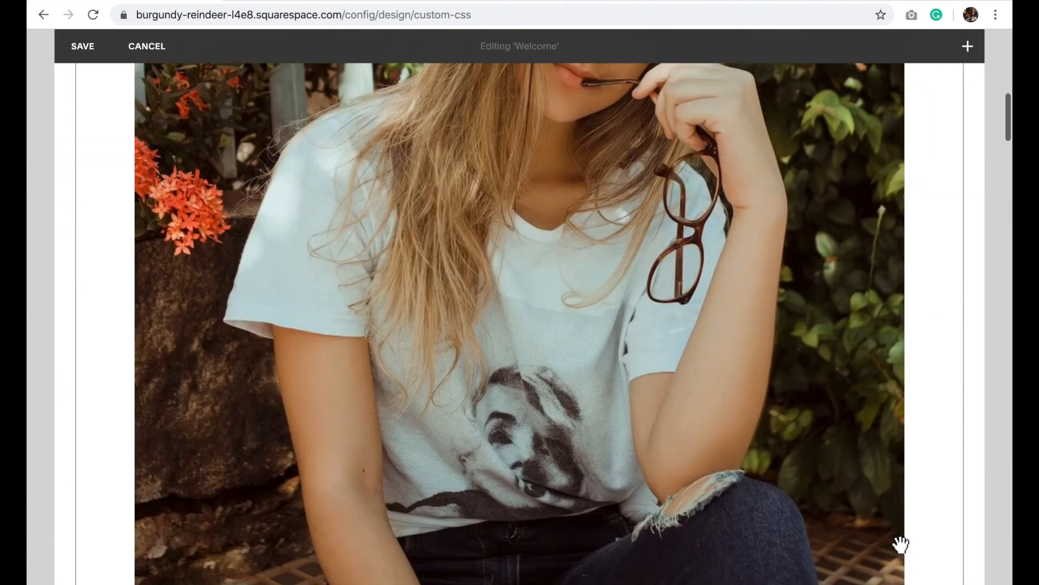
pyautogui.scroll(-3)
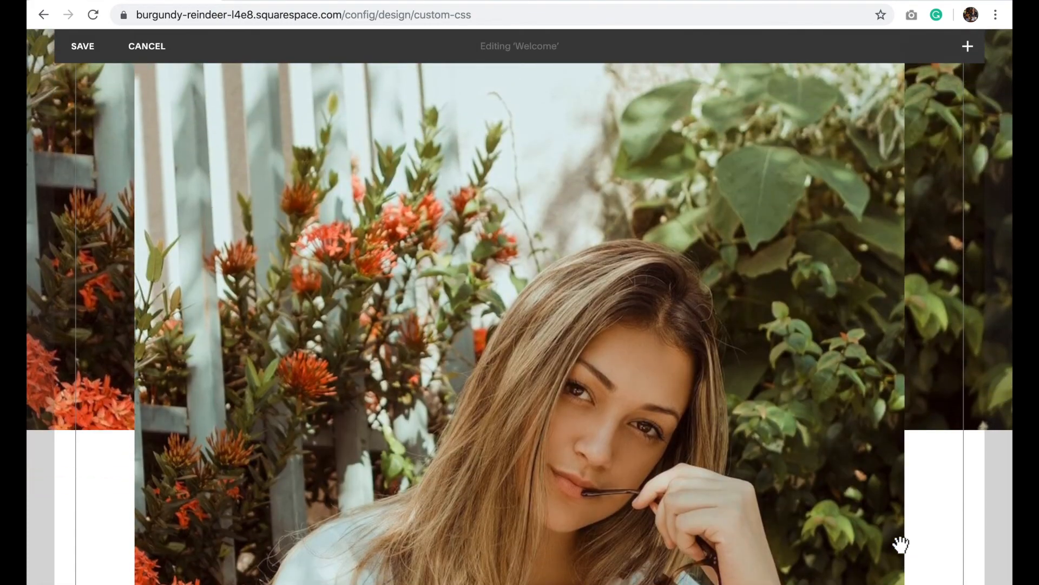
pyautogui.scroll(-3)
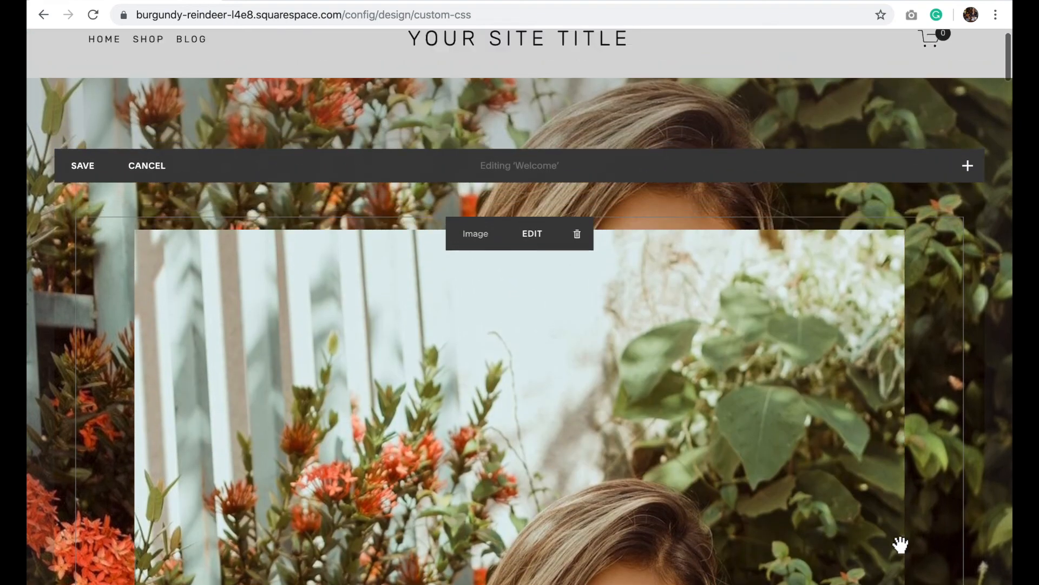
pyautogui.moveTo(511, 259)
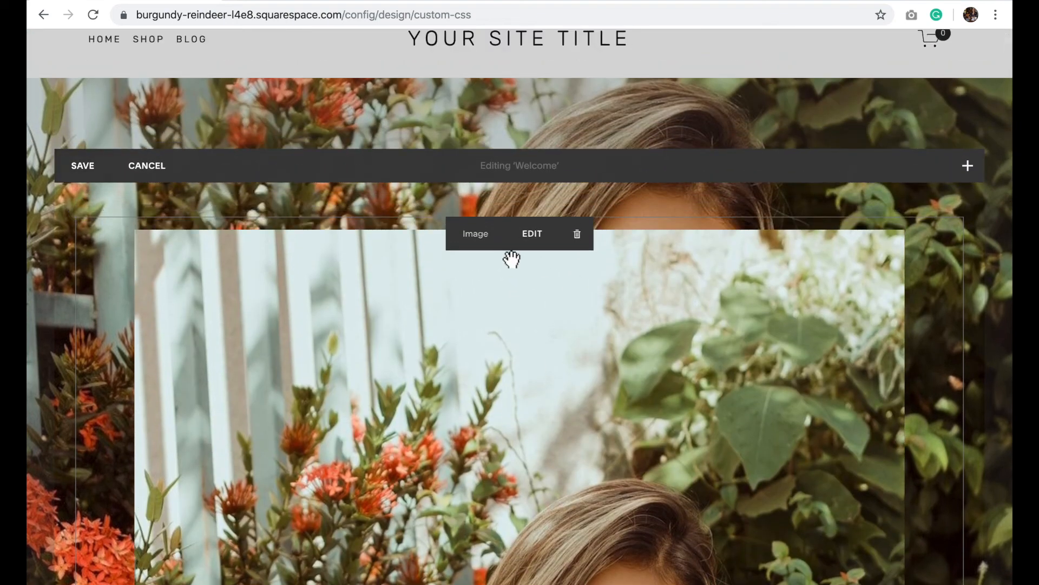
pyautogui.moveTo(572, 309)
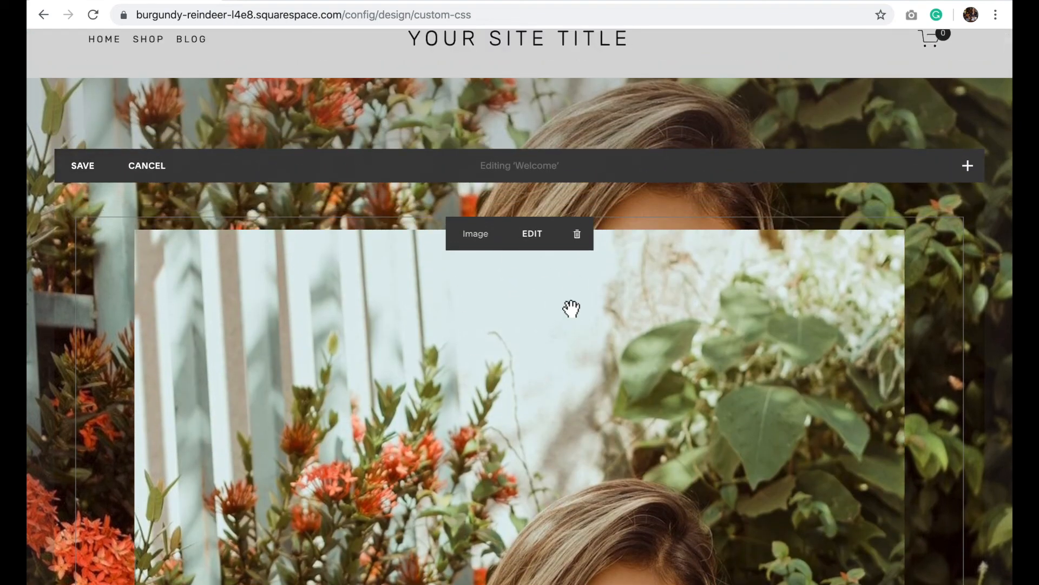
pyautogui.moveTo(509, 263)
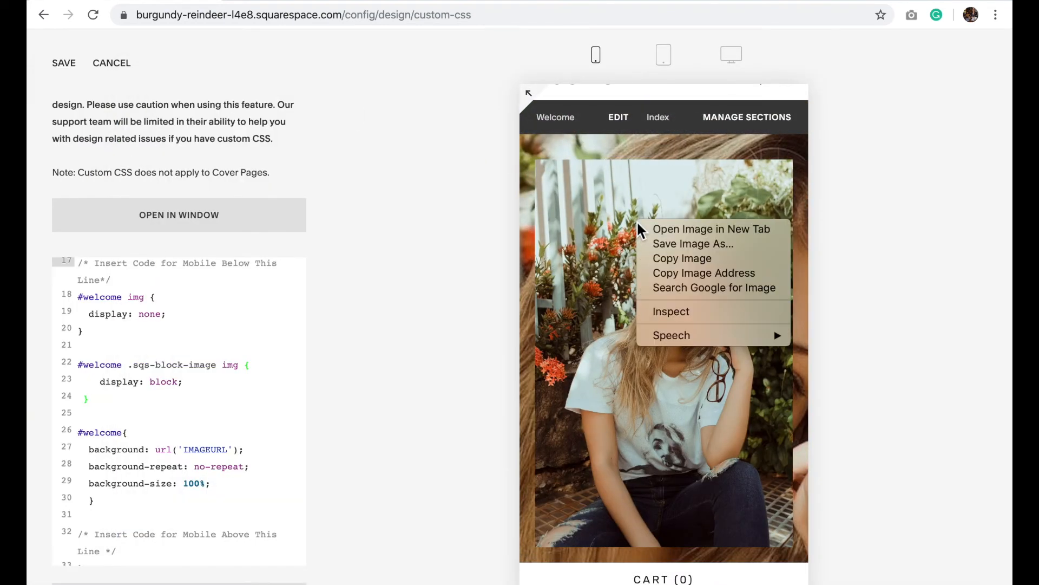
pyautogui.moveTo(712, 228)
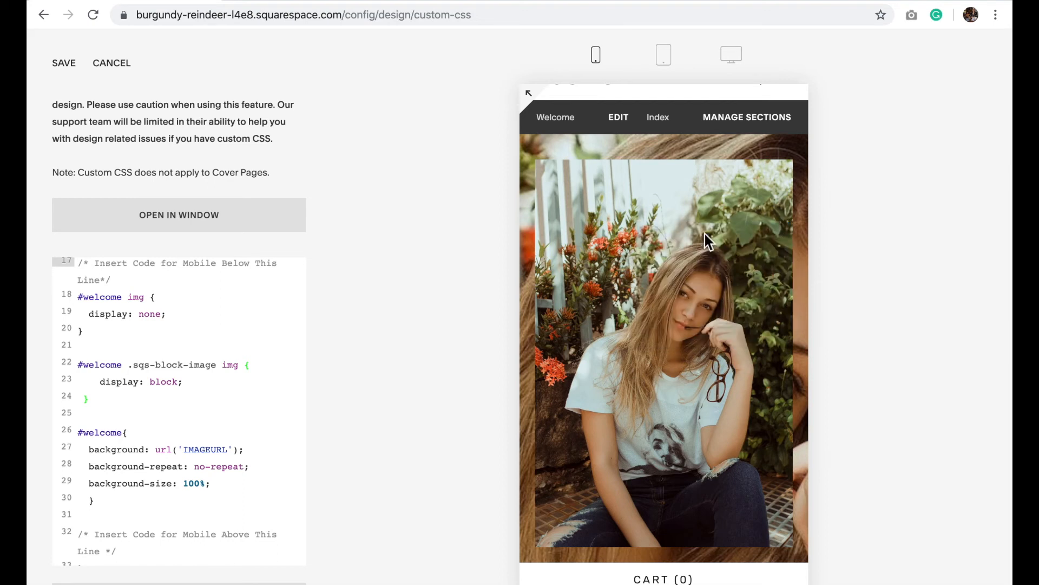
pyautogui.moveTo(351, 34)
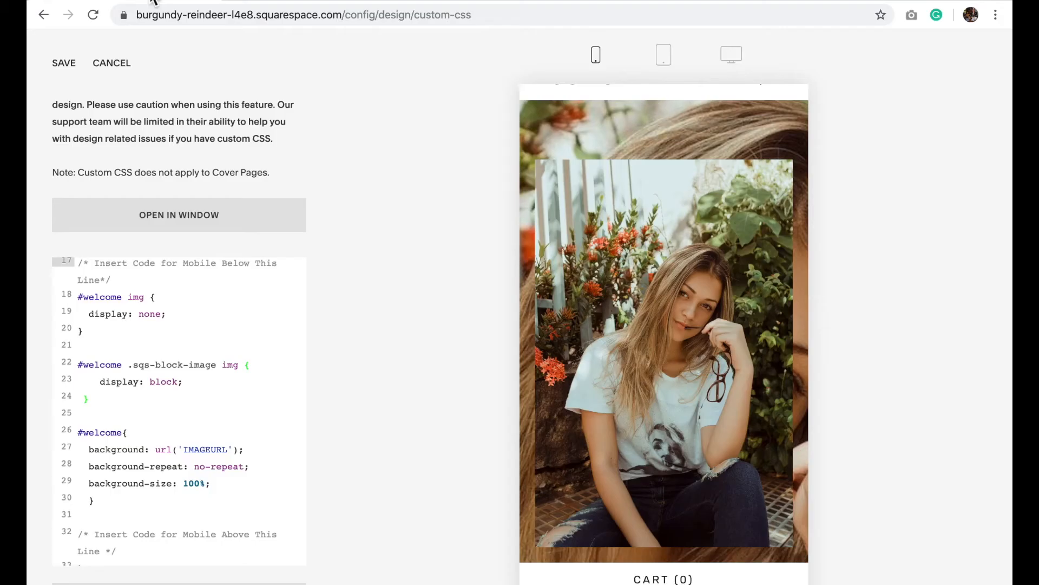
# Swap the IMAGEURL placeholder for the uploaded Mobile Background photo's CDN address.
pyautogui.doubleClick(206, 449)
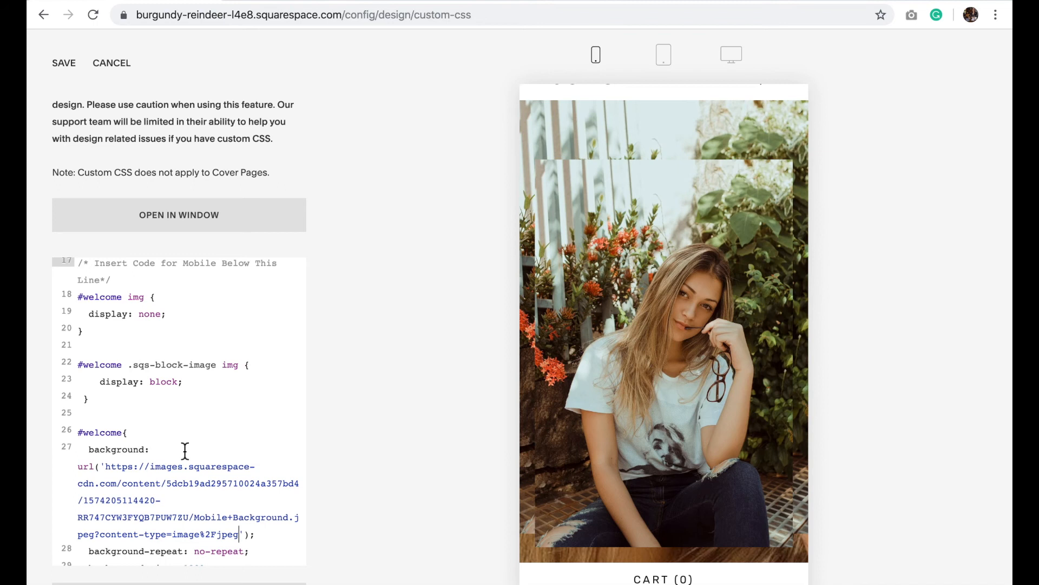
pyautogui.click(64, 63)
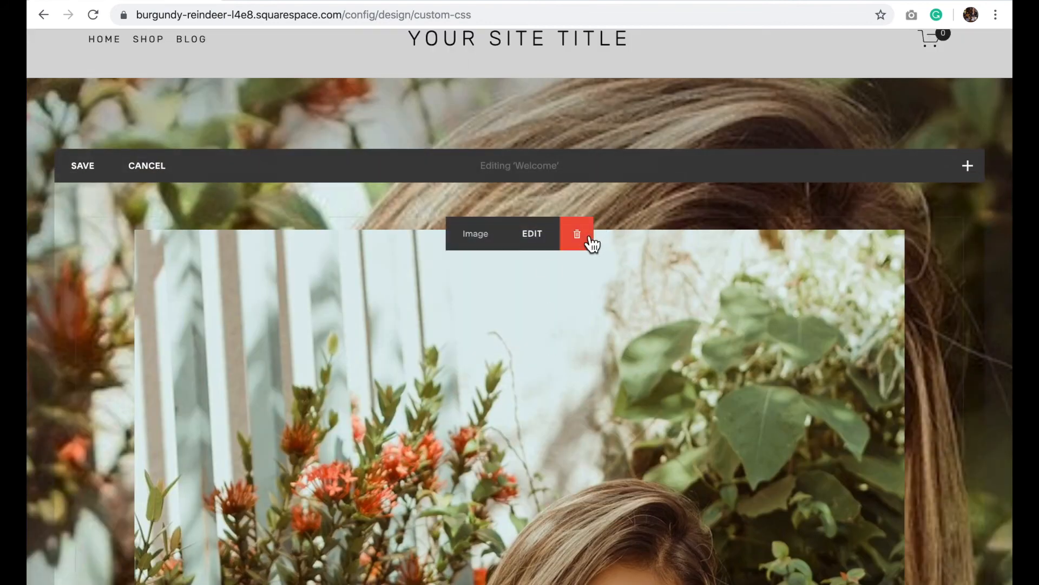
# Delete the temporary Image block from the Welcome page.
pyautogui.click(576, 234)
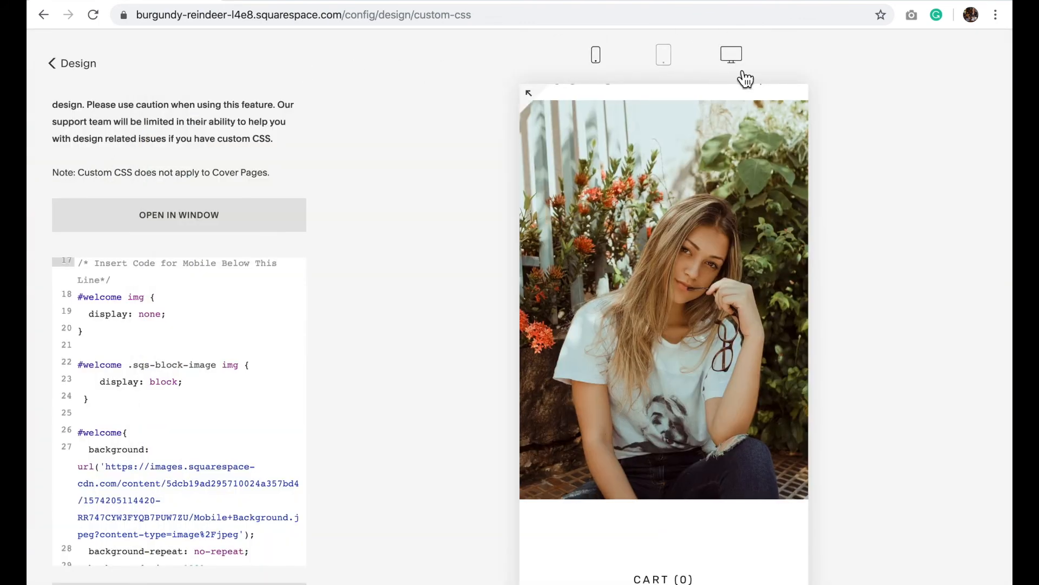
# Preview the Welcome page at desktop then tablet size, confirming the horizontal banner remains.
pyautogui.click(730, 54)
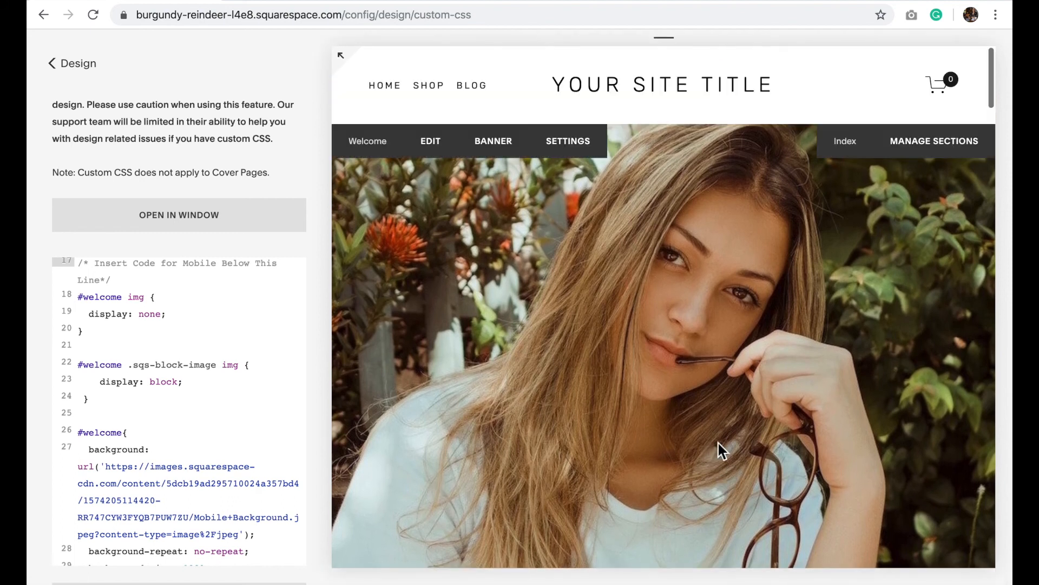
pyautogui.scroll(-3)
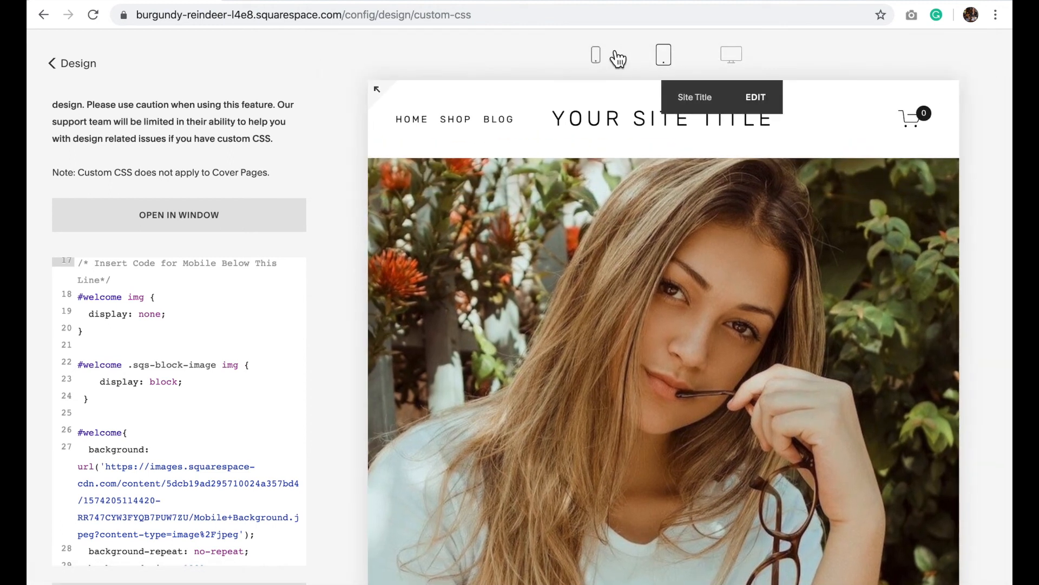
pyautogui.click(594, 55)
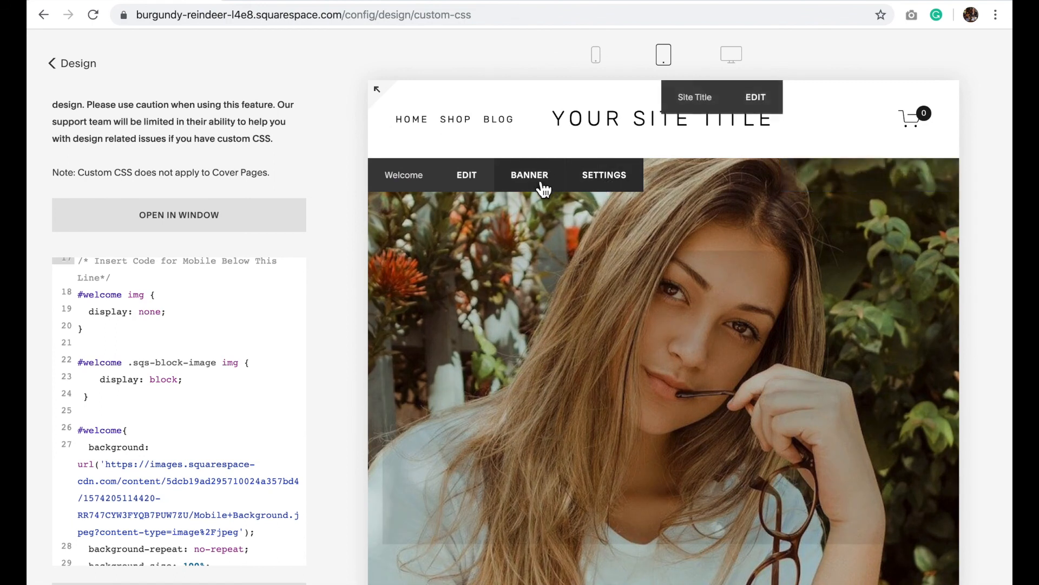
pyautogui.click(529, 174)
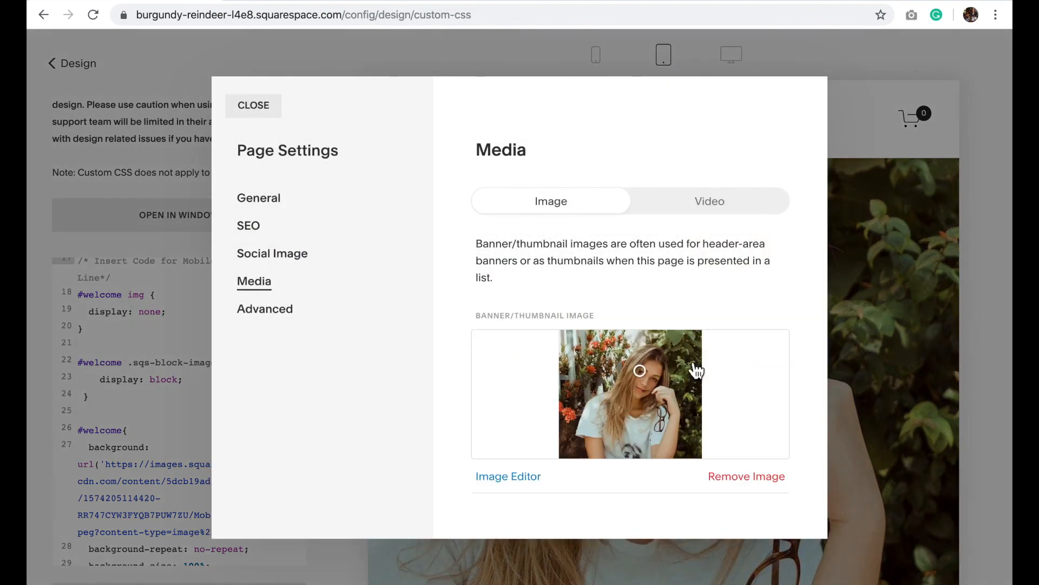
pyautogui.moveTo(643, 378)
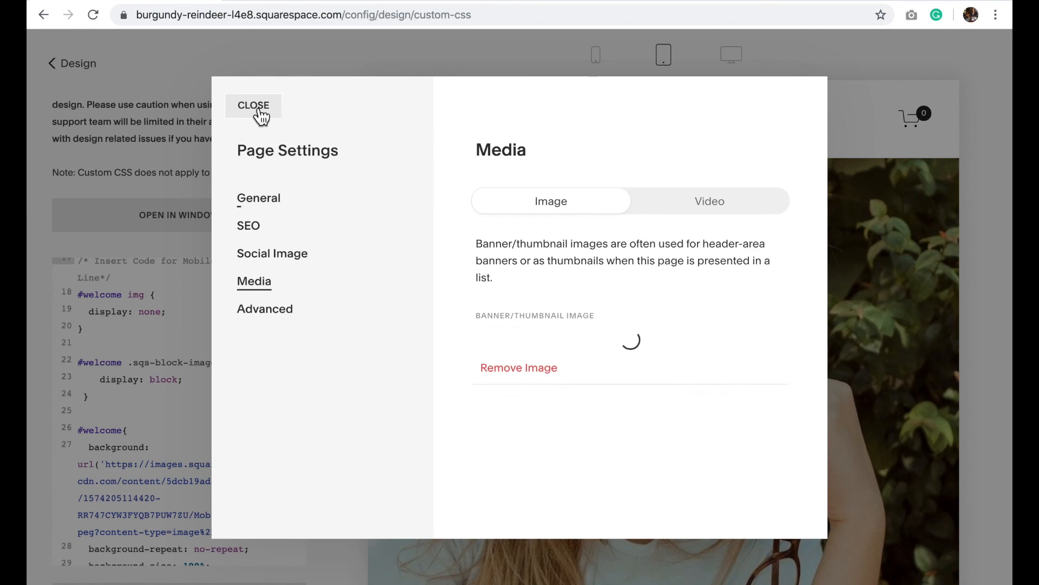
pyautogui.click(252, 105)
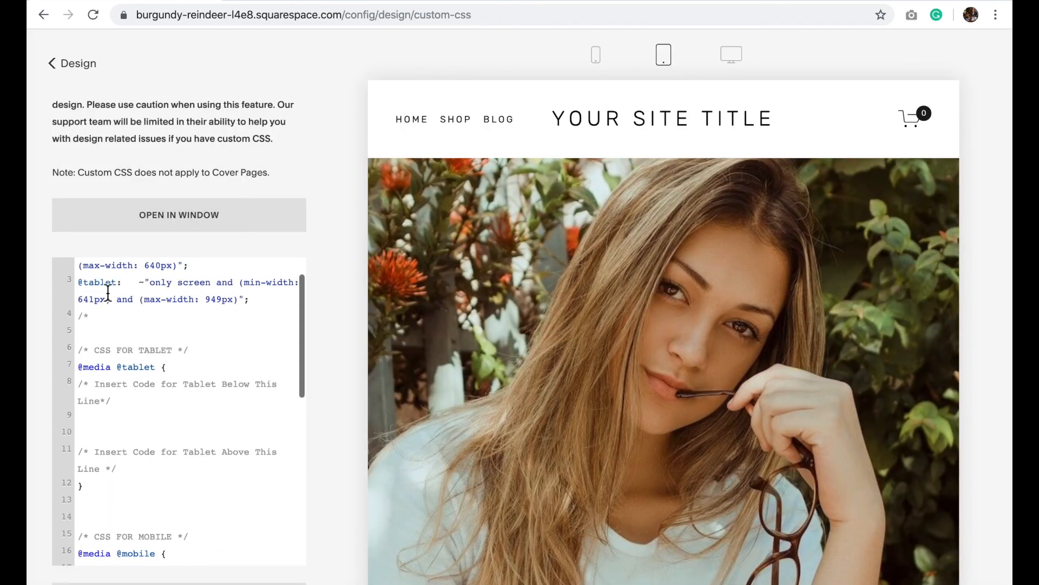
pyautogui.scroll(-3)
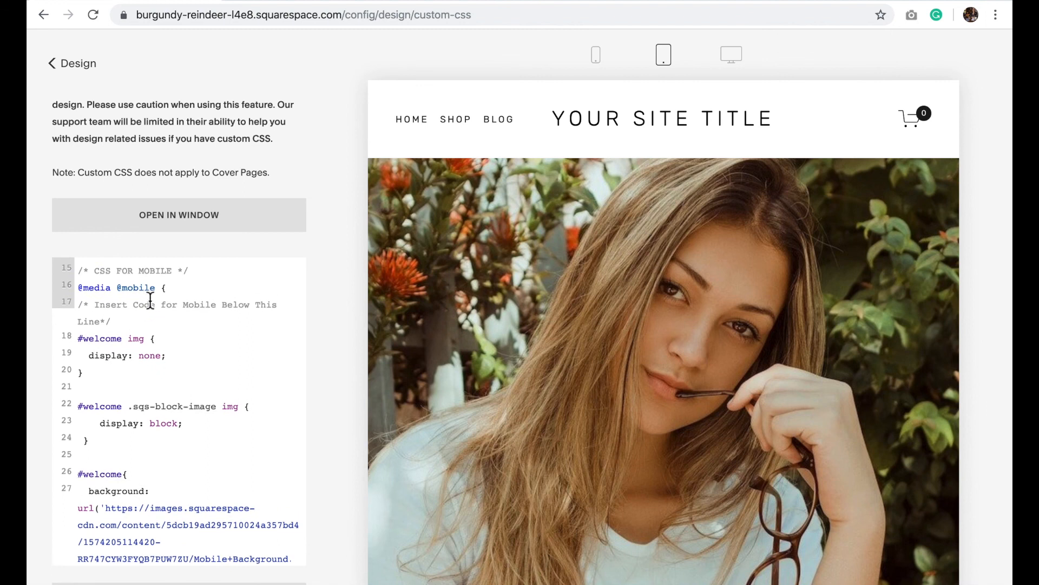
pyautogui.scroll(-3)
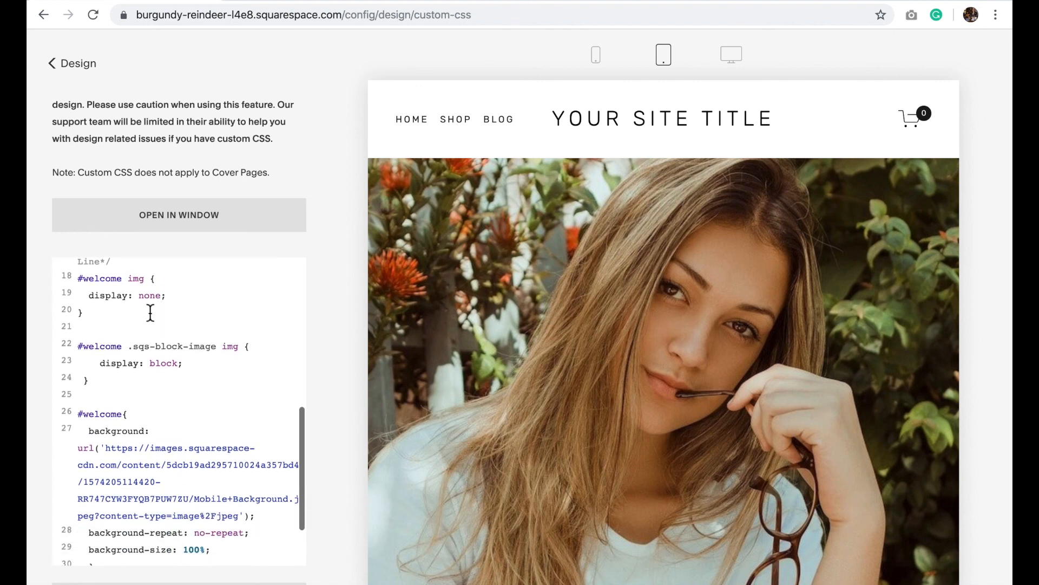
pyautogui.scroll(-3)
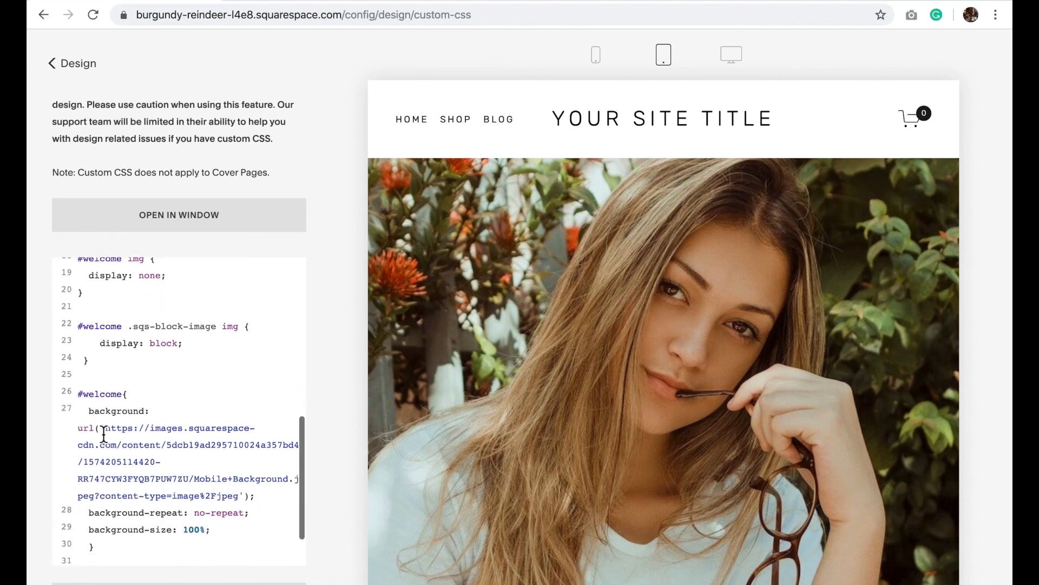